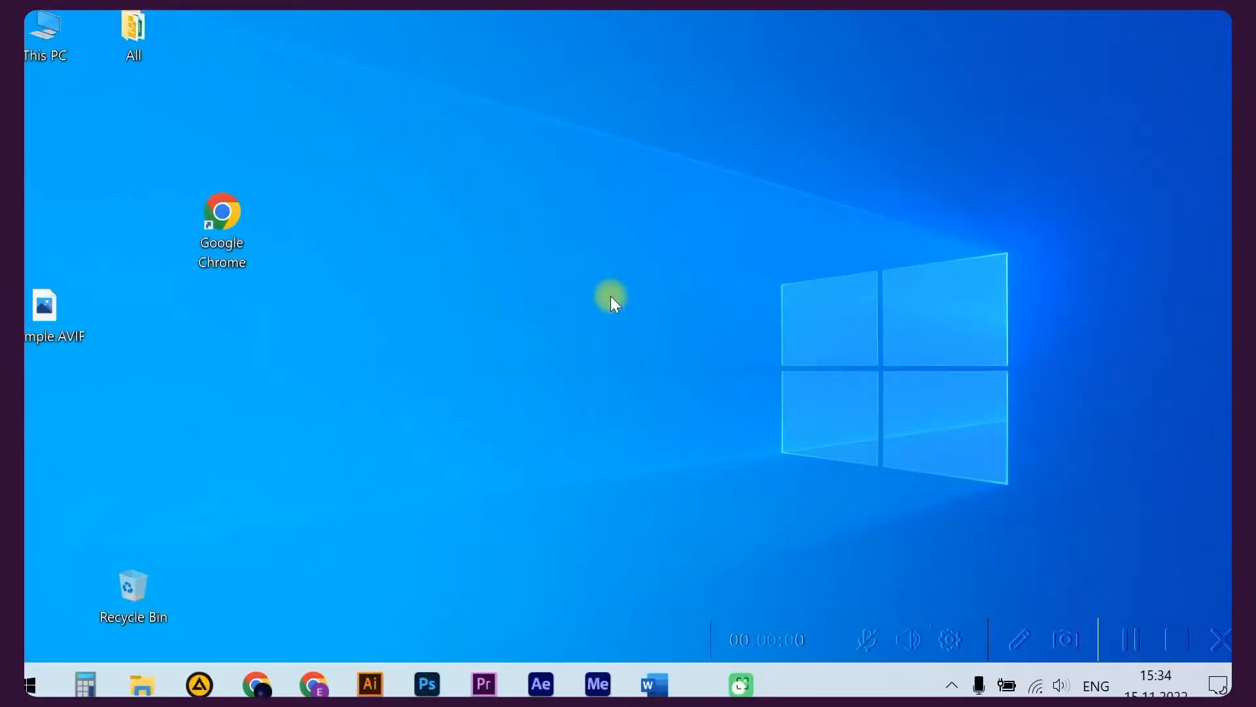
mouse_move(312, 292)
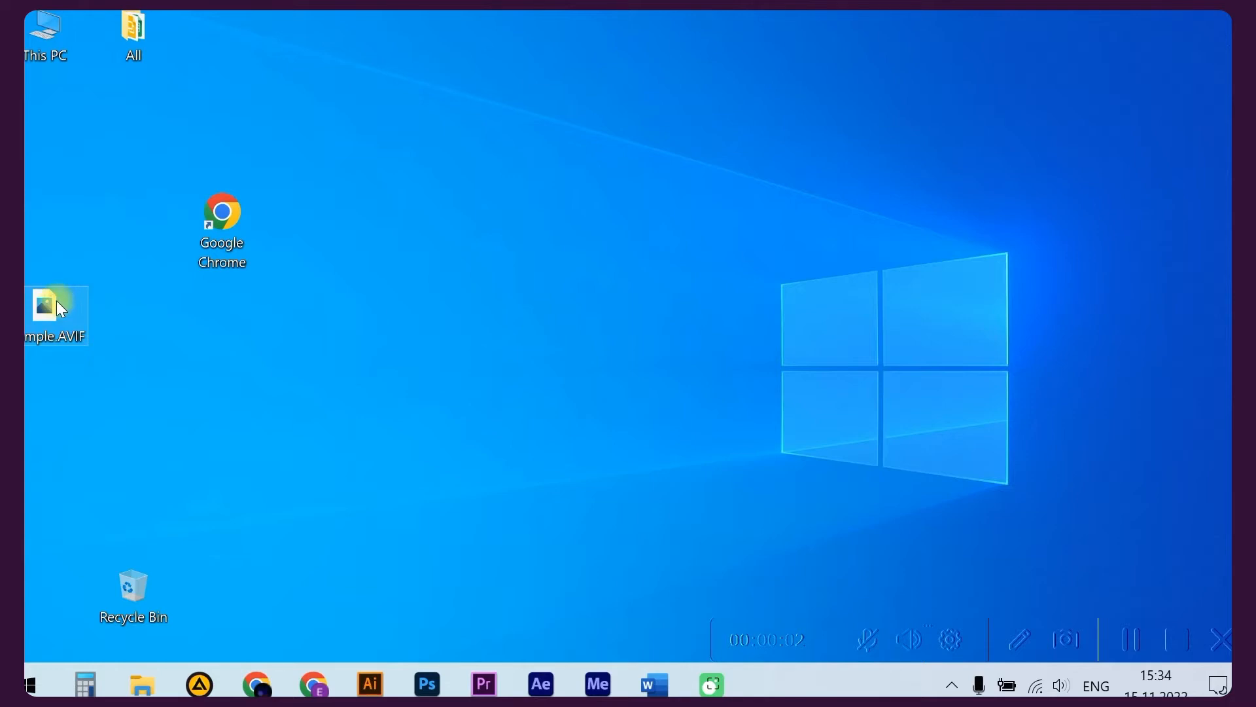
Show the Open with list for the AVIF file on the desktop.
right_click(56, 309)
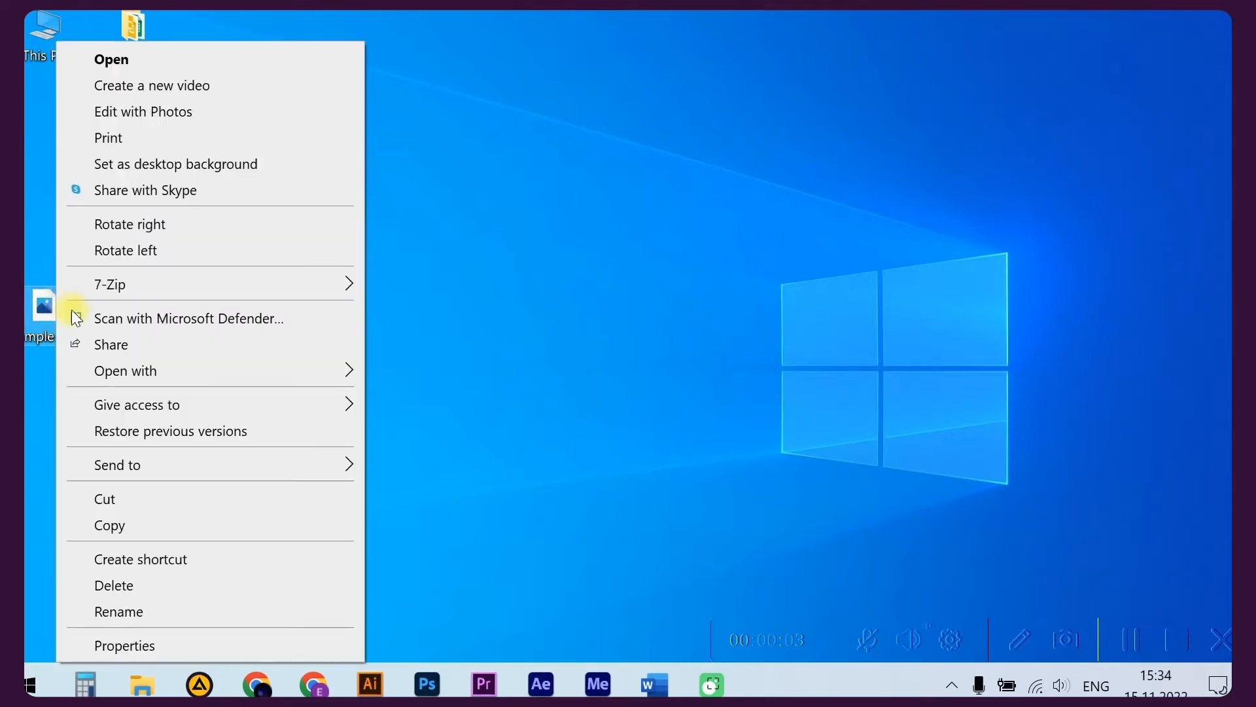
left_click(126, 370)
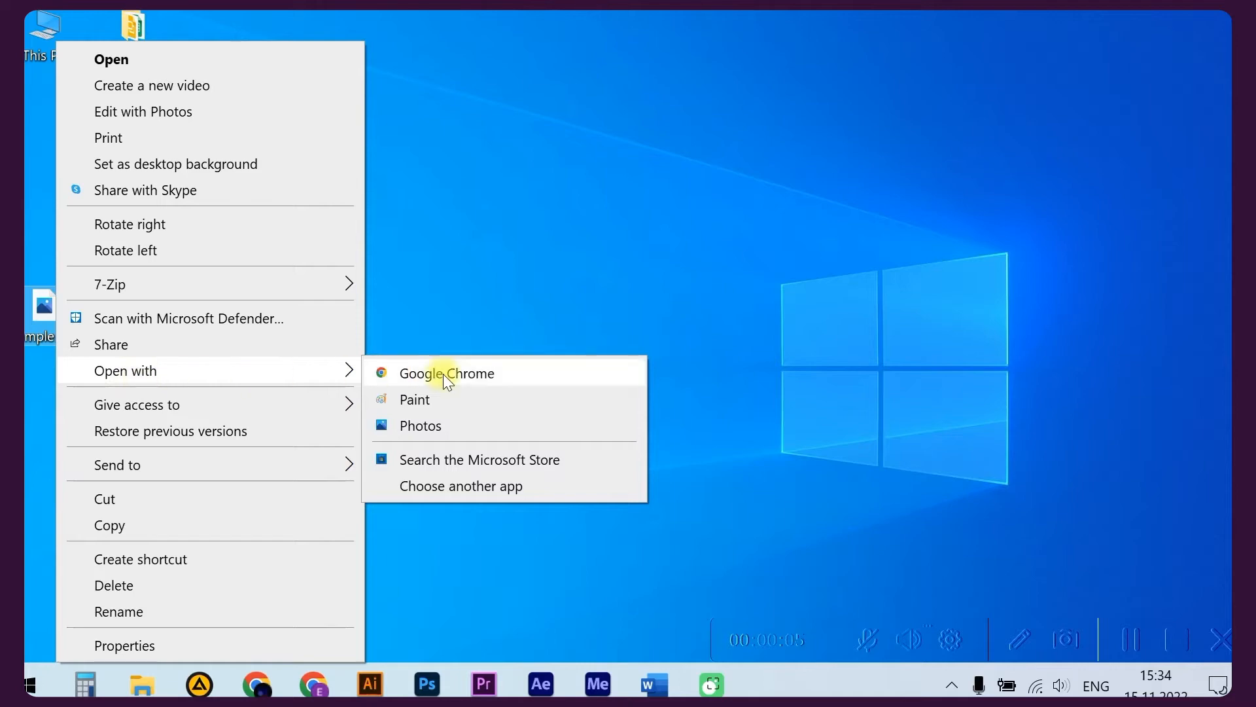
Open the AVIF in Chrome and upload Example.AVIF to converter.app's AVIF-to-JPG page.
left_click(445, 373)
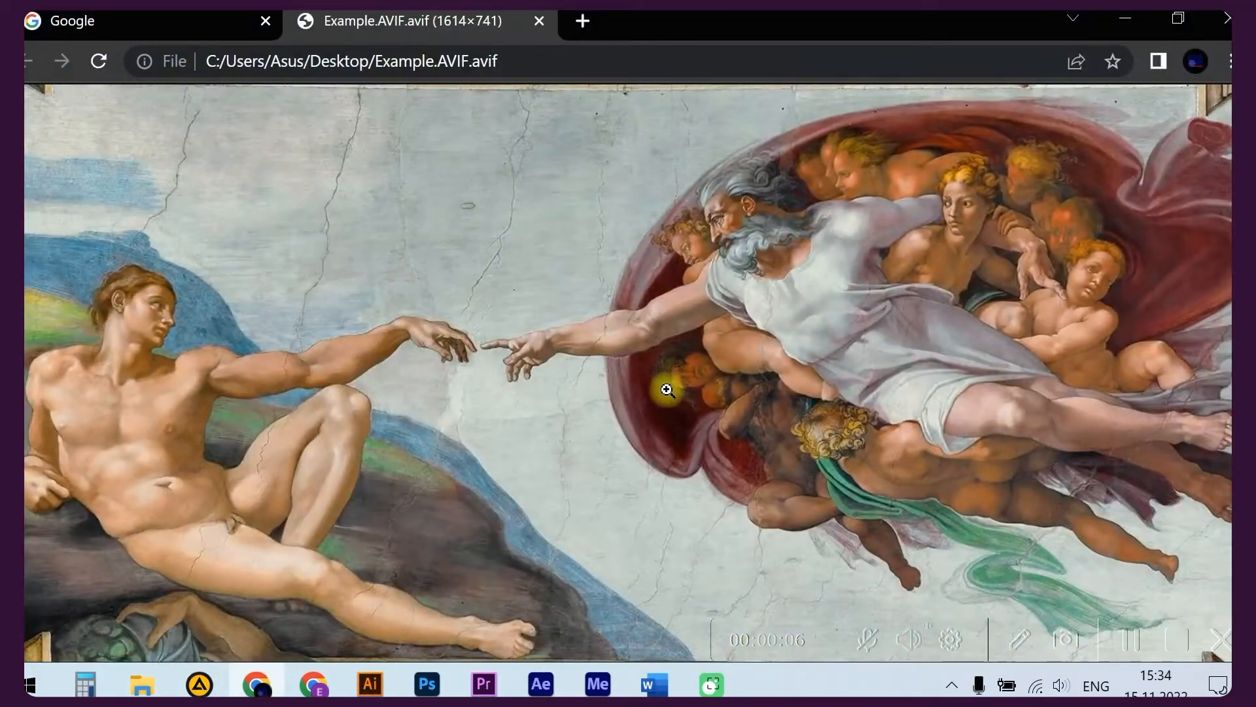
mouse_move(860, 219)
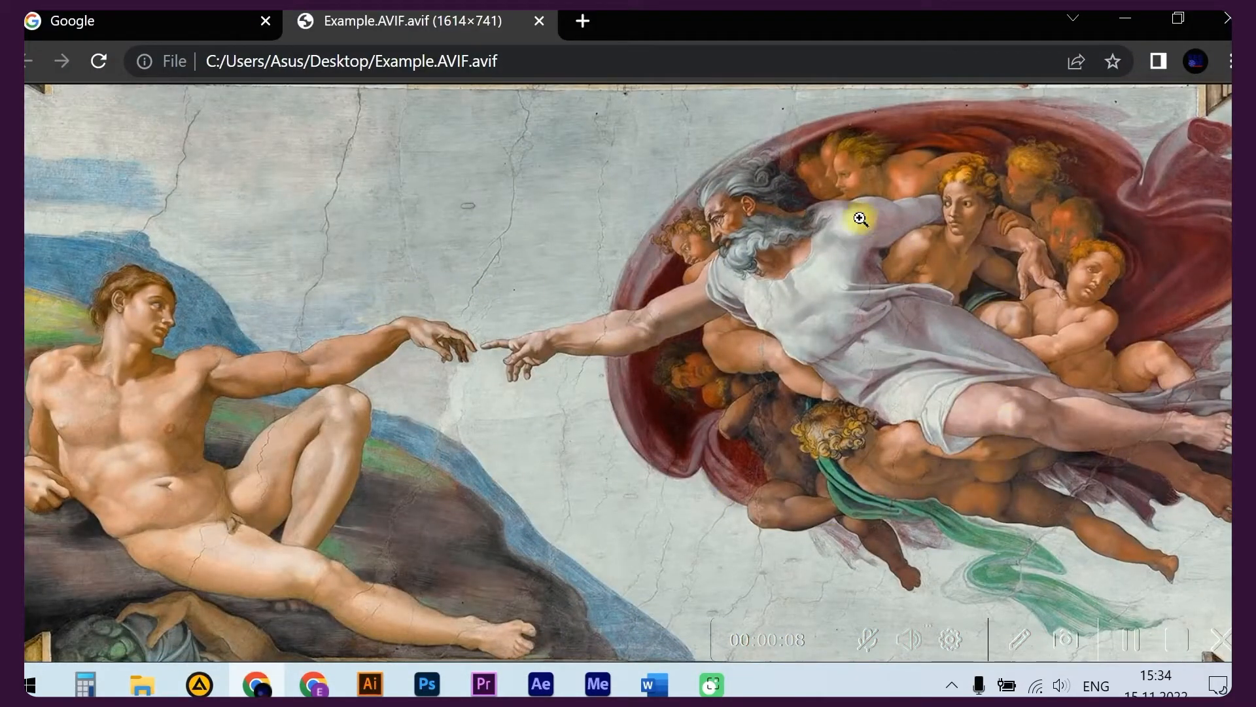
left_click(361, 61)
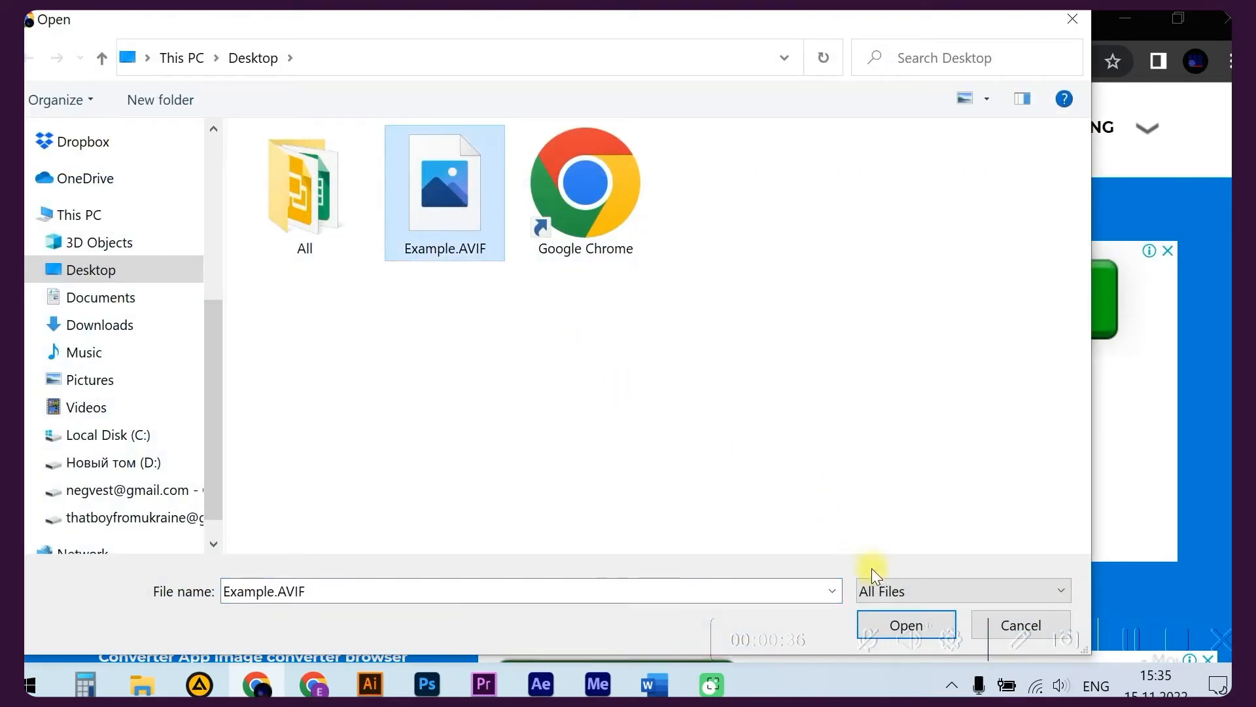
left_click(906, 625)
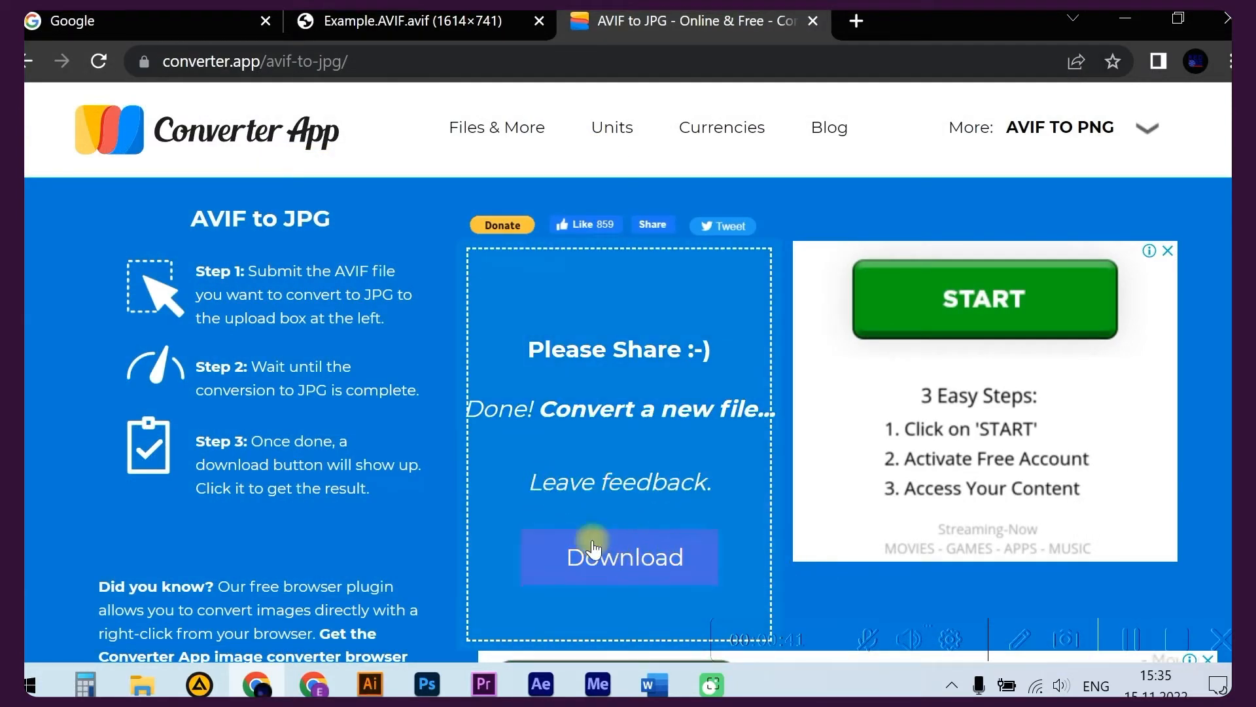
Download Example.AVIF (2).jpg, view it in a tab, and return to the converter's plugin icons.
left_click(619, 558)
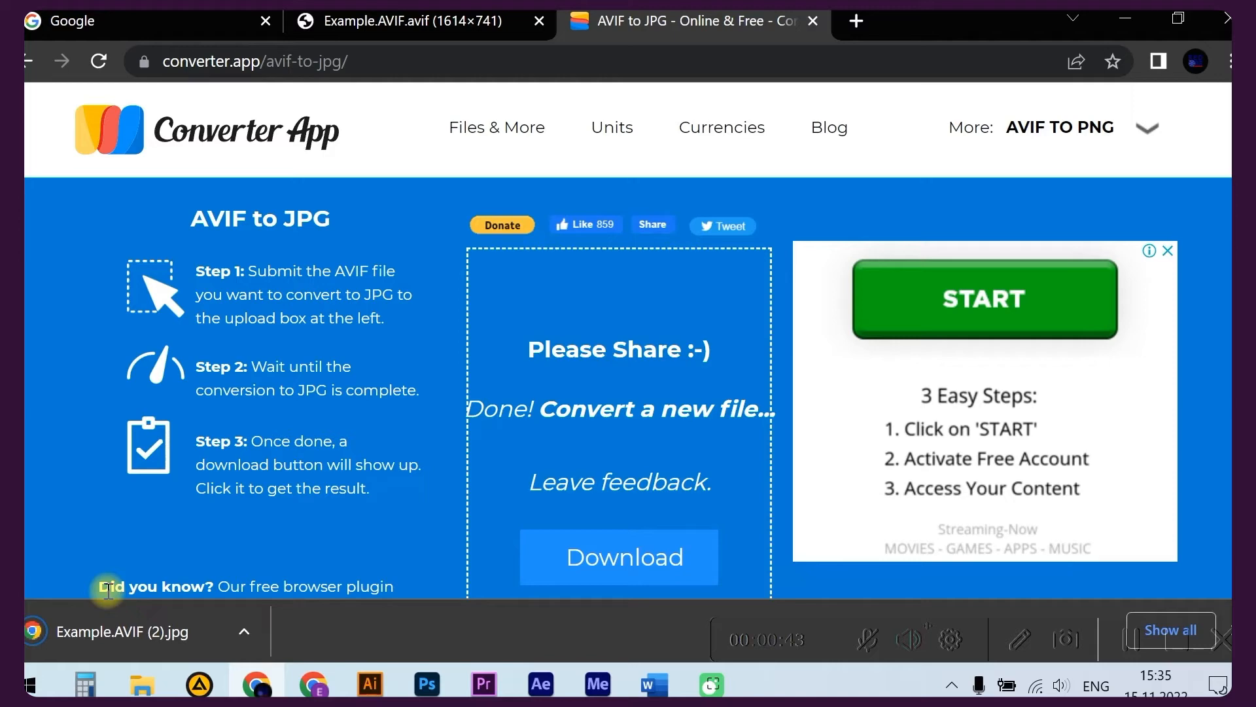
left_click(120, 630)
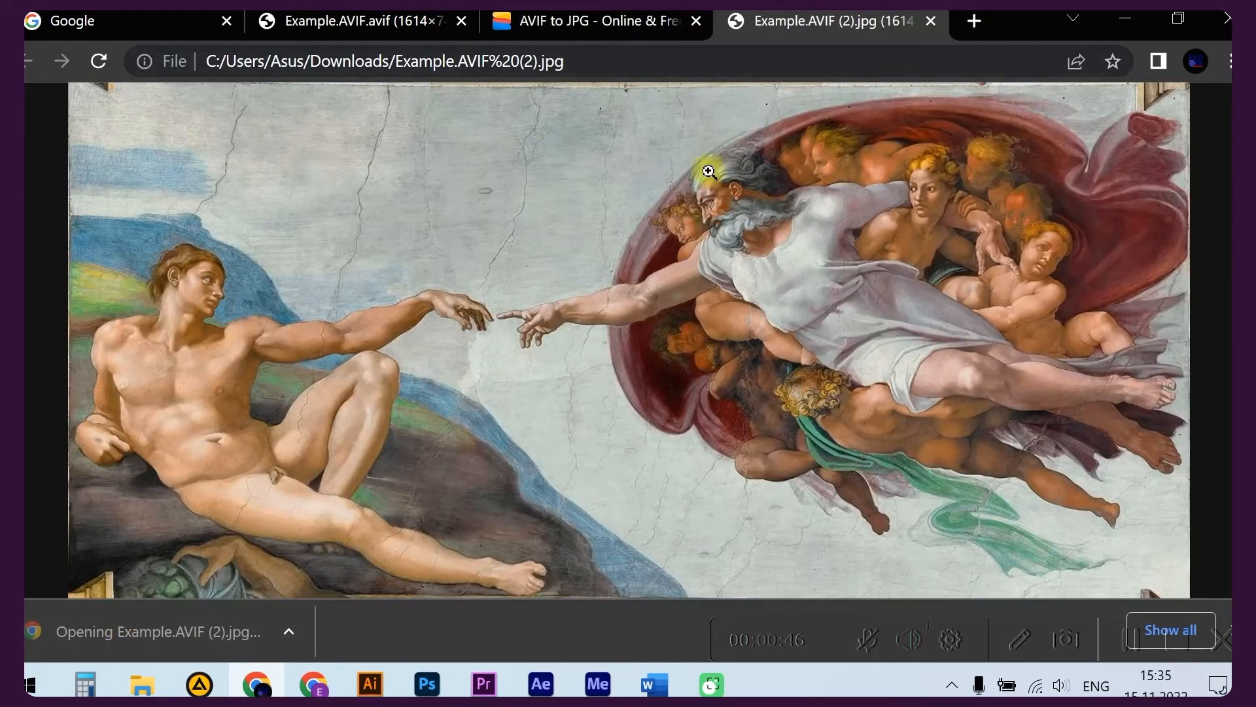
left_click(400, 61)
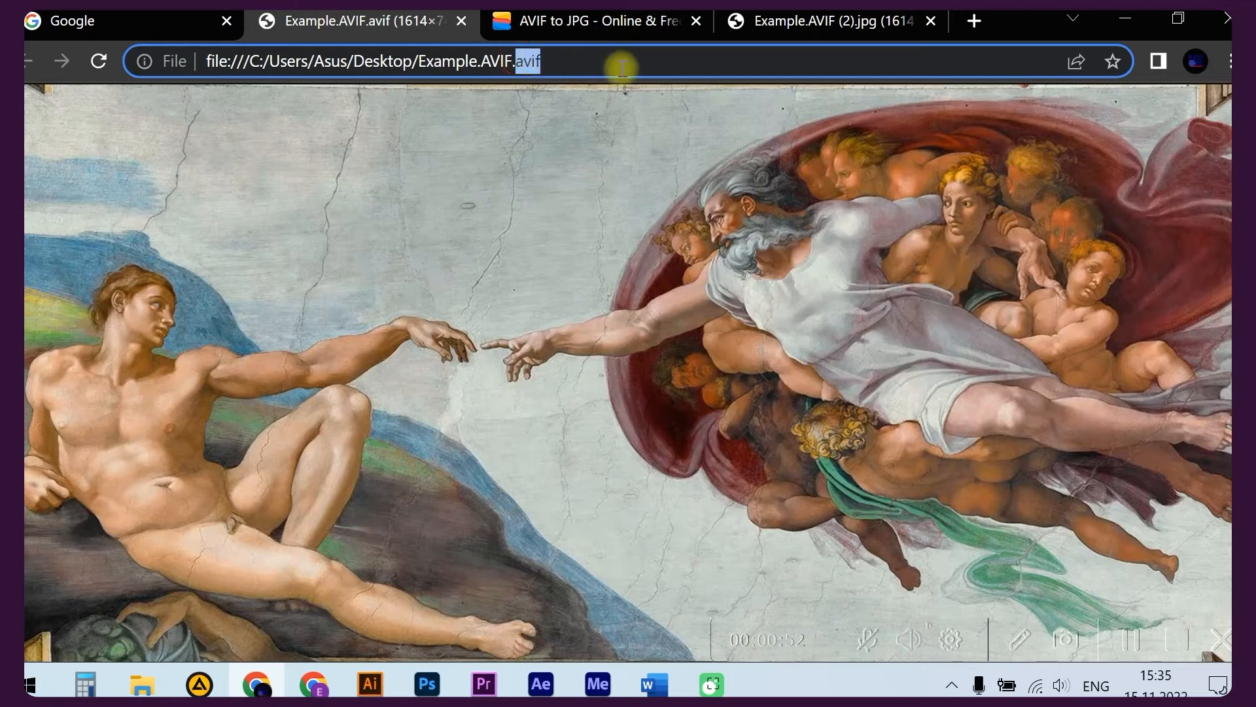
left_click(592, 21)
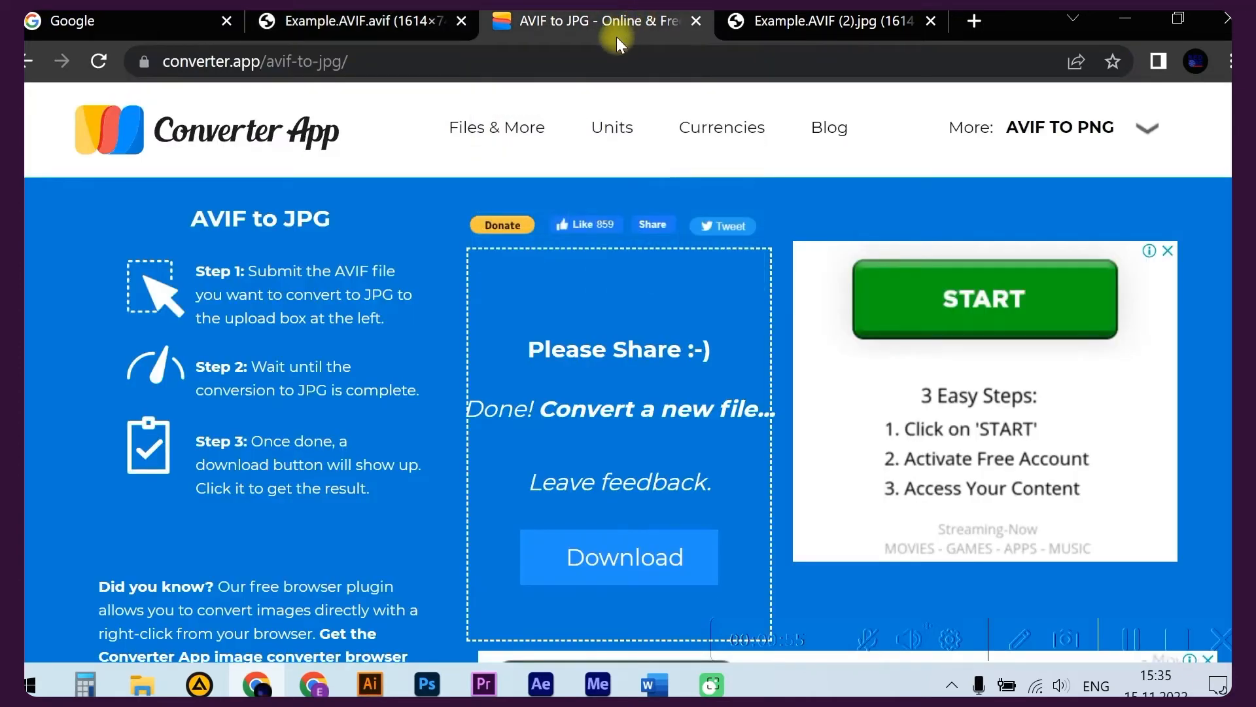
scroll("down", 3)
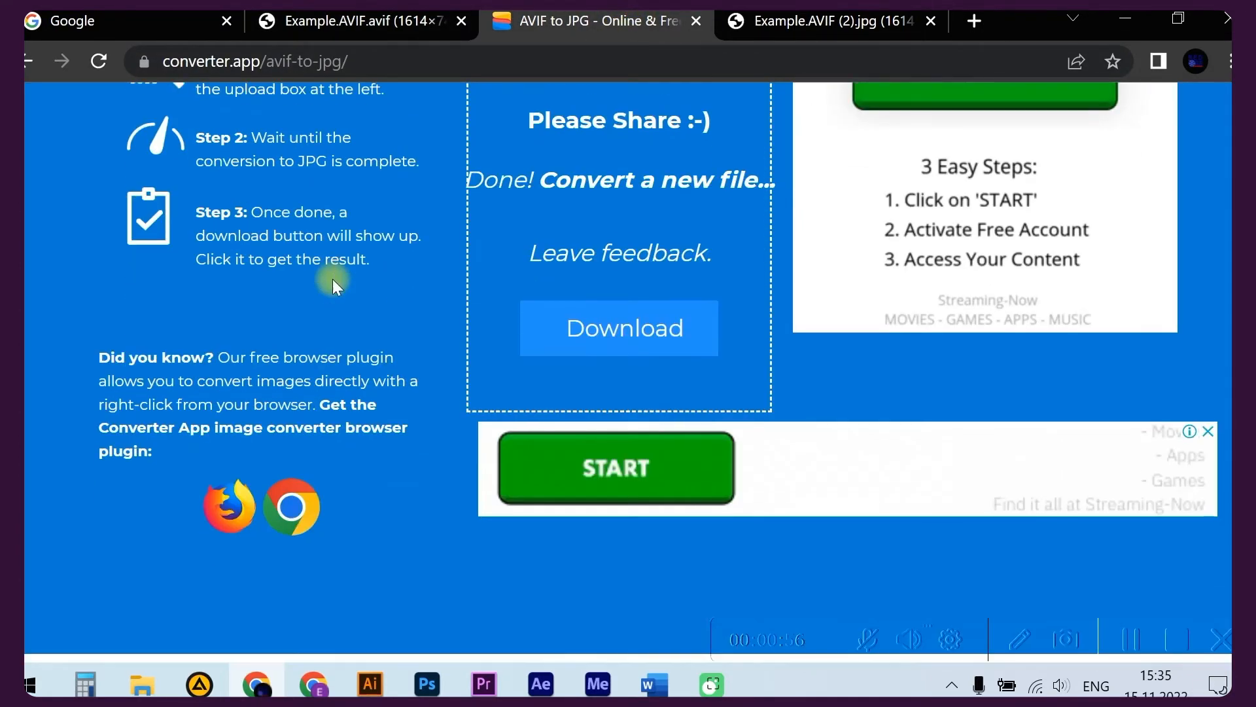
mouse_move(319, 514)
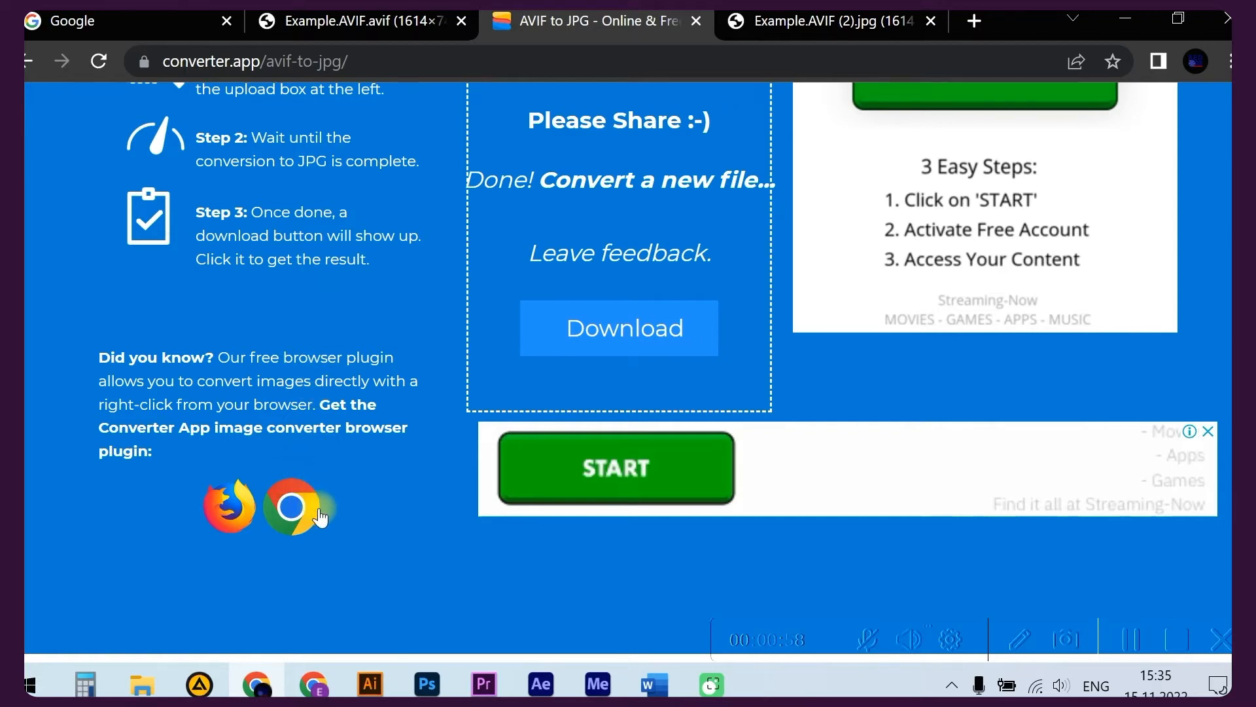
Add the Converter App Image Converter Extension to Chrome from the Web Store.
left_click(290, 506)
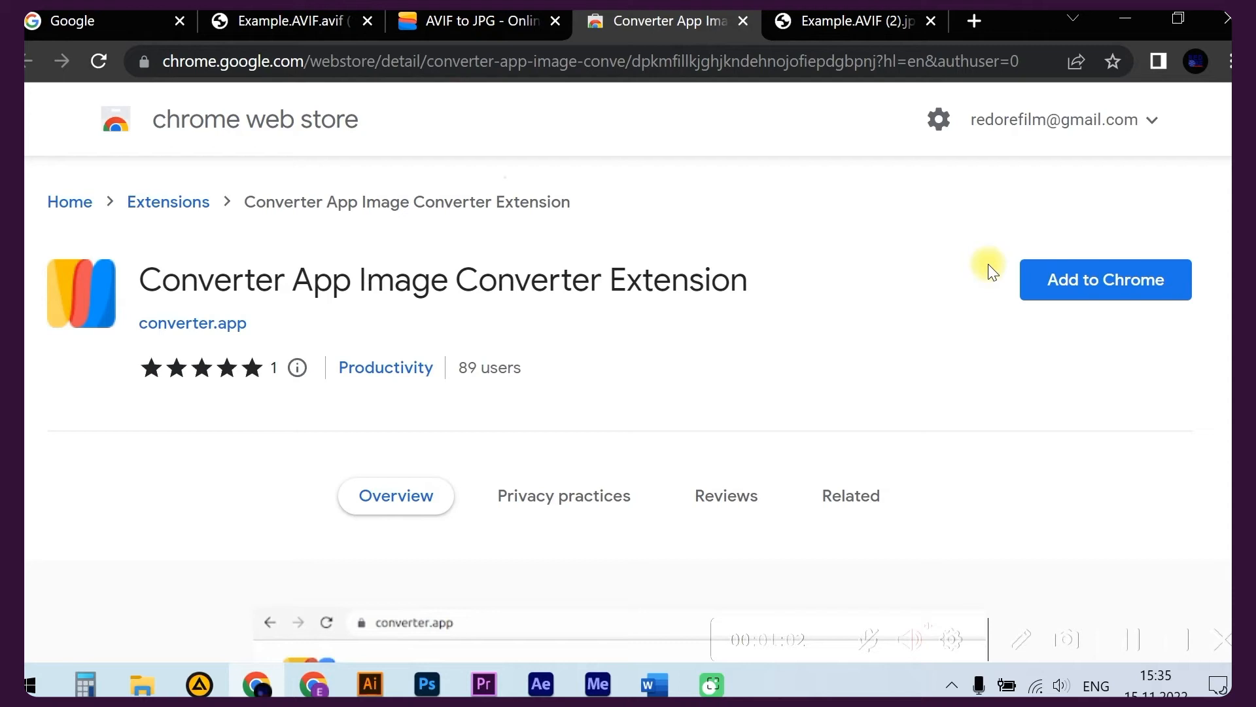
mouse_move(1071, 306)
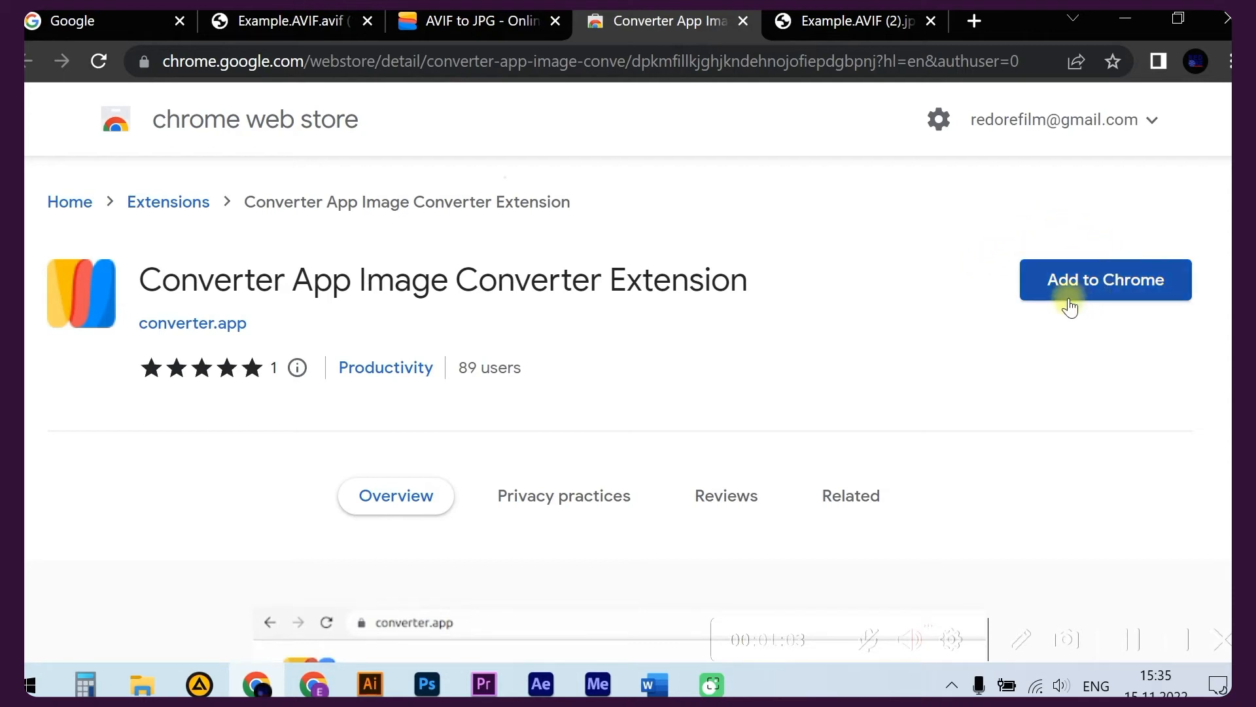
left_click(1104, 280)
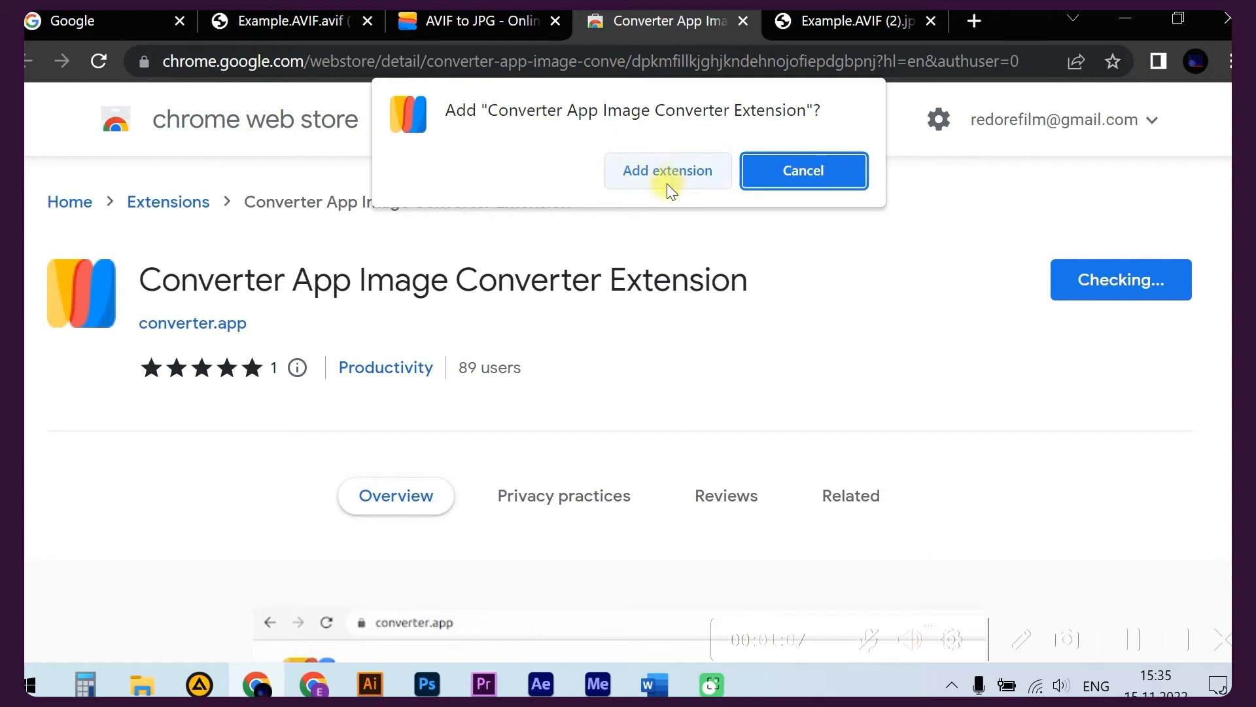
left_click(667, 170)
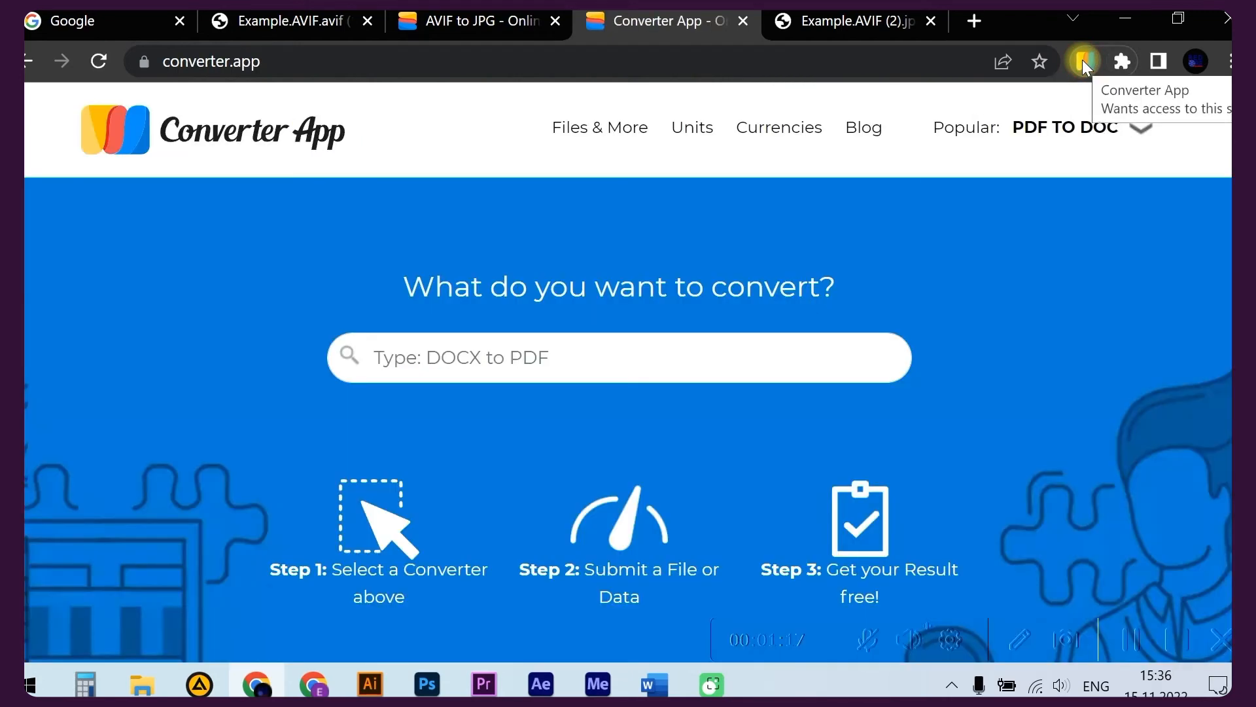
Scroll through the Popular conversions list on the converter.app home page.
scroll("down", 3)
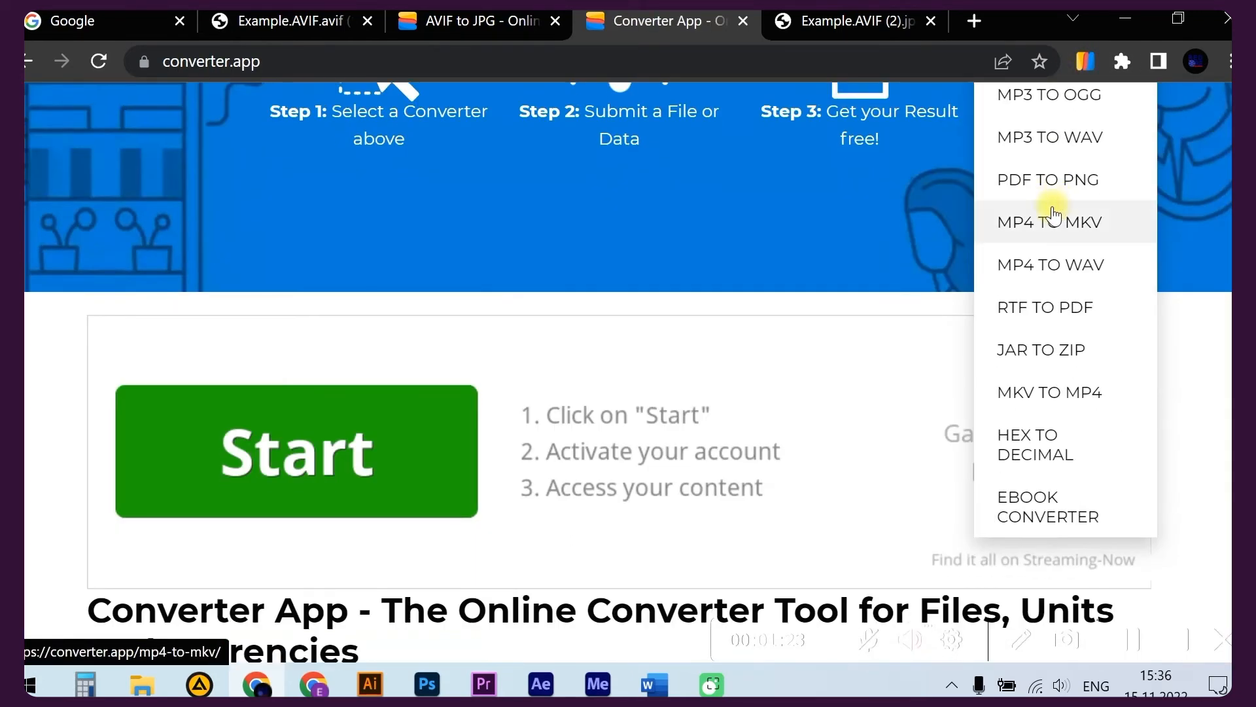
scroll("up", 3)
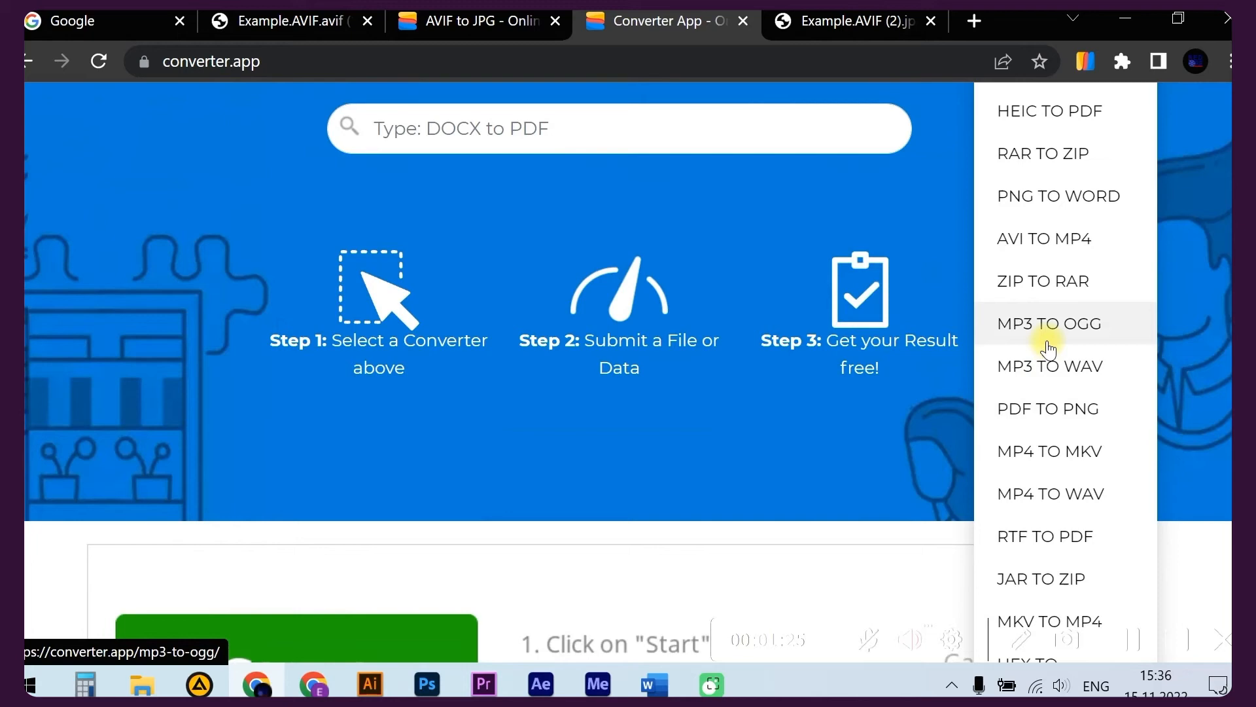